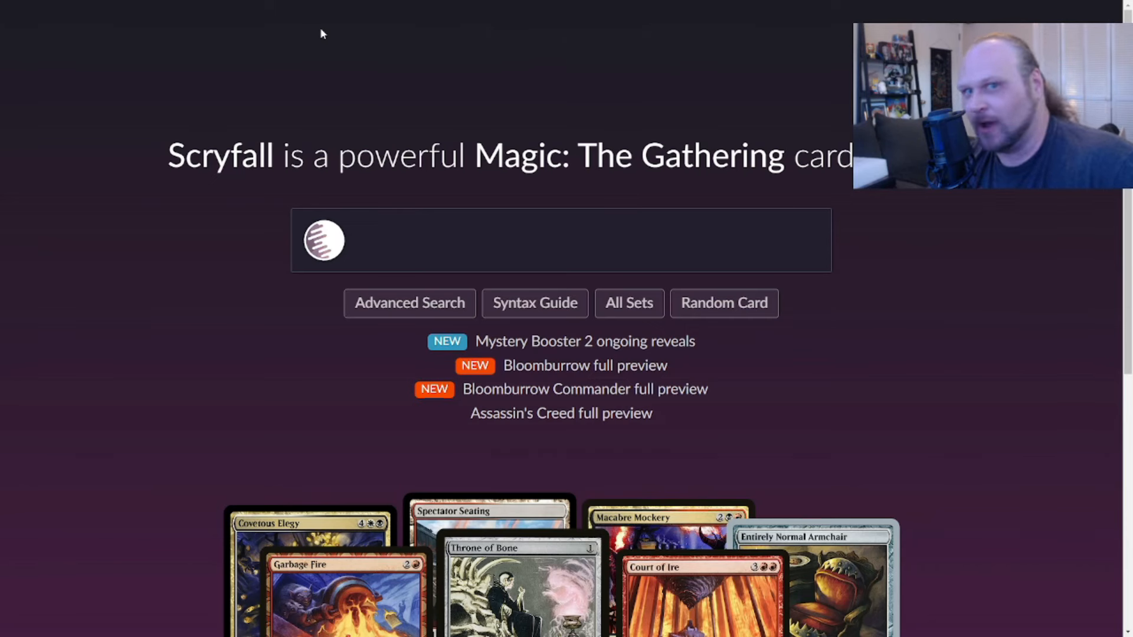
{"action": "mouse_move", "coordinate": [743, 366]}
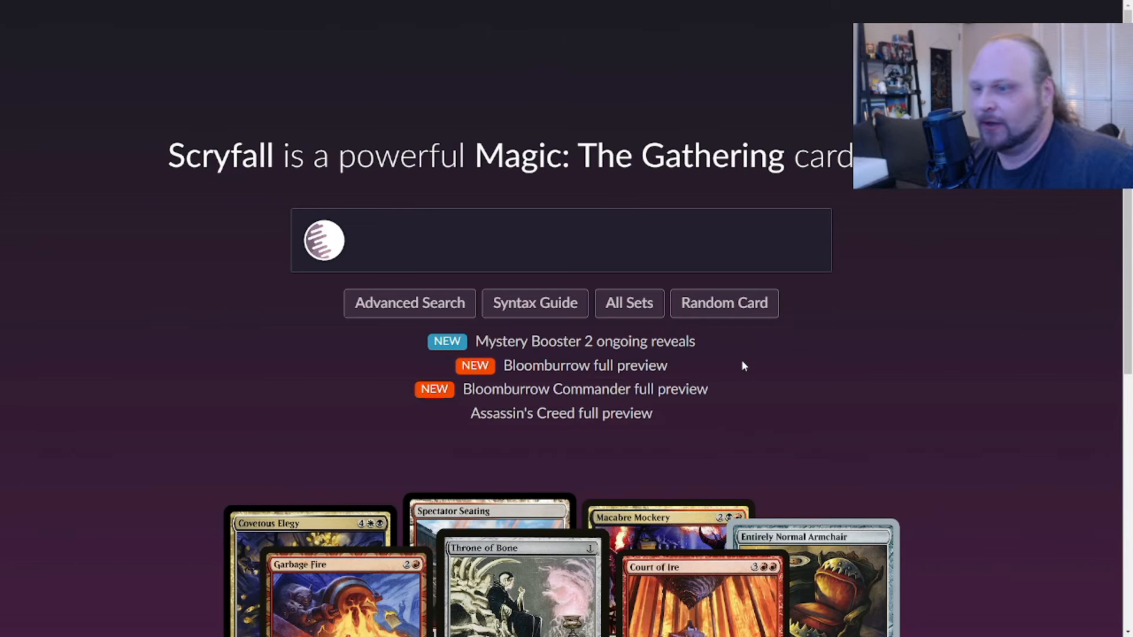
{"action": "mouse_move", "coordinate": [724, 303]}
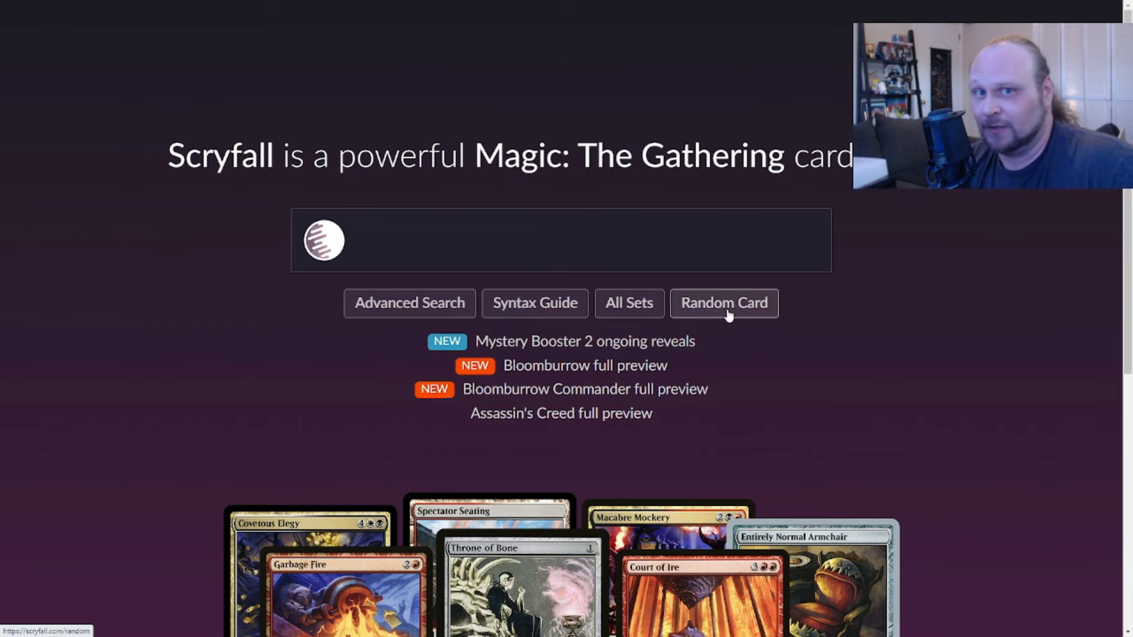
Load a new random card page from the top bar's Random link
{"action": "left_click", "coordinate": [723, 303]}
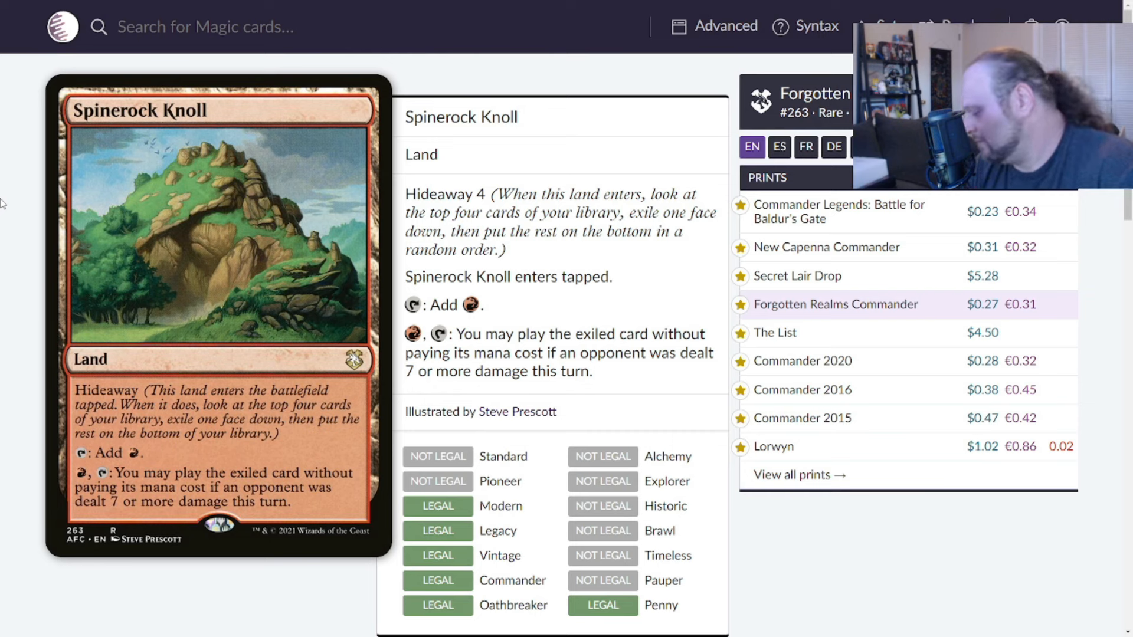
{"action": "mouse_move", "coordinate": [375, 228]}
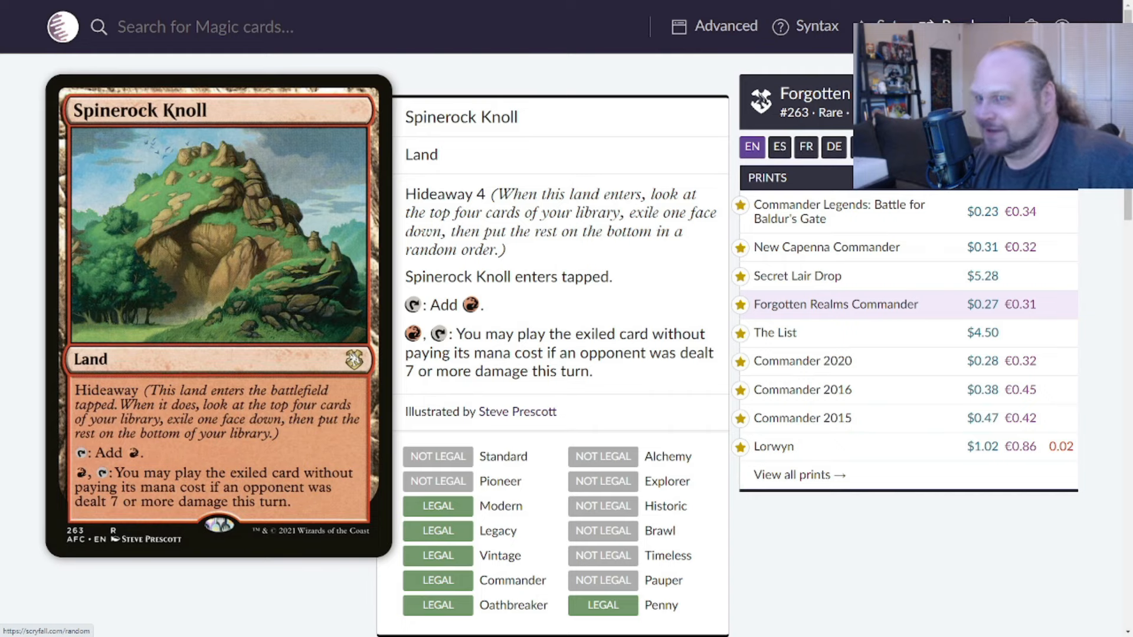
{"action": "left_click", "coordinate": [50, 630]}
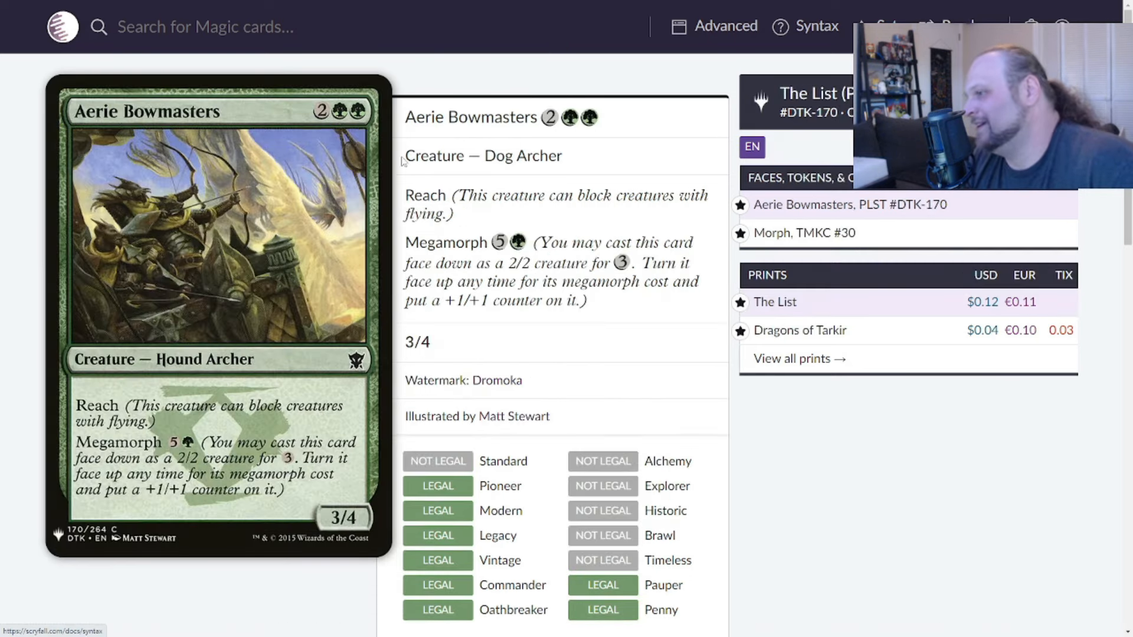
{"action": "mouse_move", "coordinate": [4, 237]}
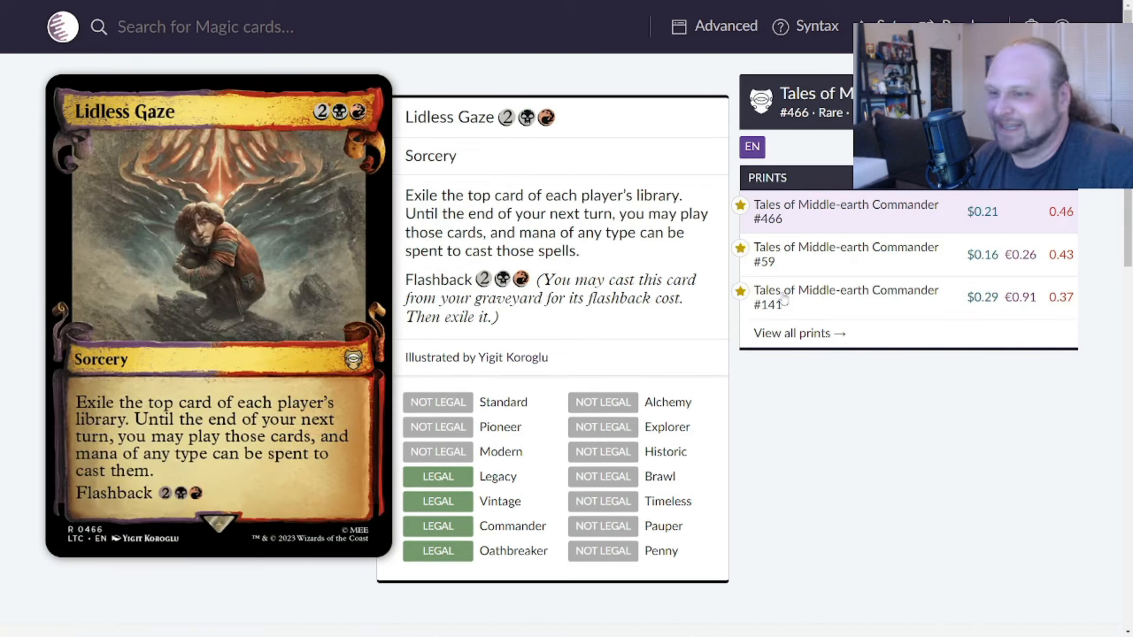
{"action": "left_click", "coordinate": [845, 298]}
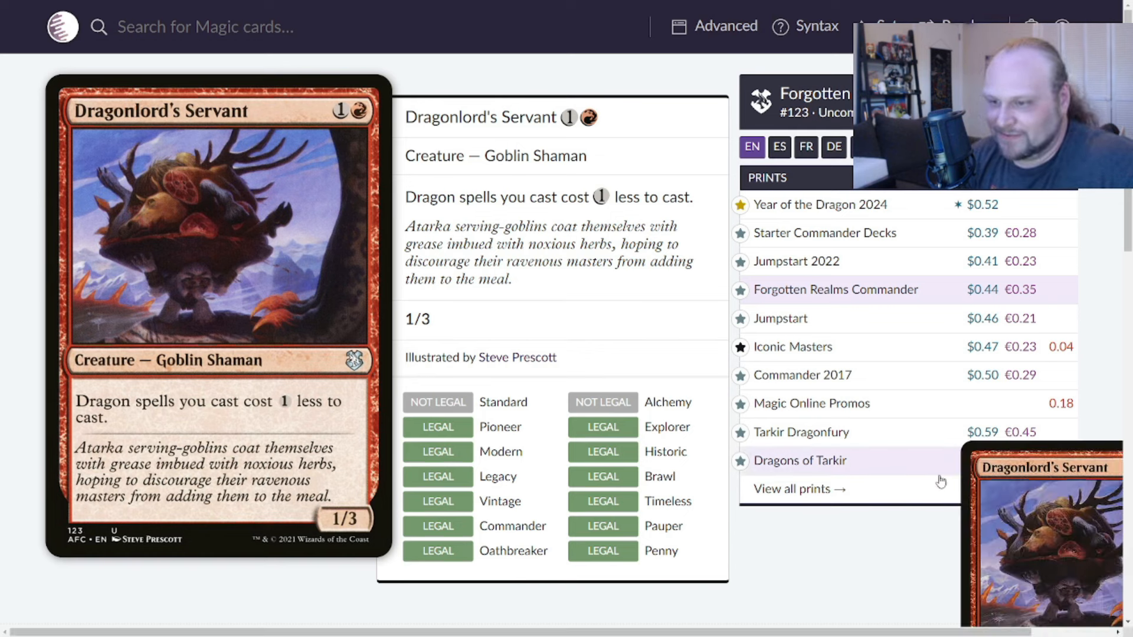
Switch Dragonlord's Servant to its Dragons of Tarkir printing from the Prints list
{"action": "left_click", "coordinate": [799, 460]}
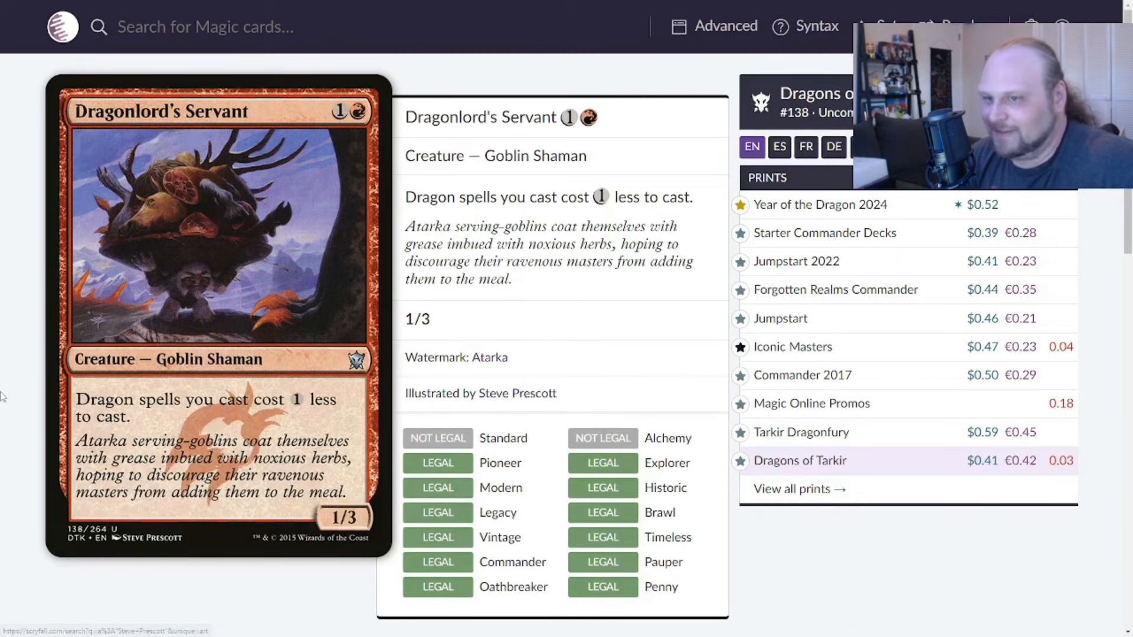
{"action": "mouse_move", "coordinate": [12, 363]}
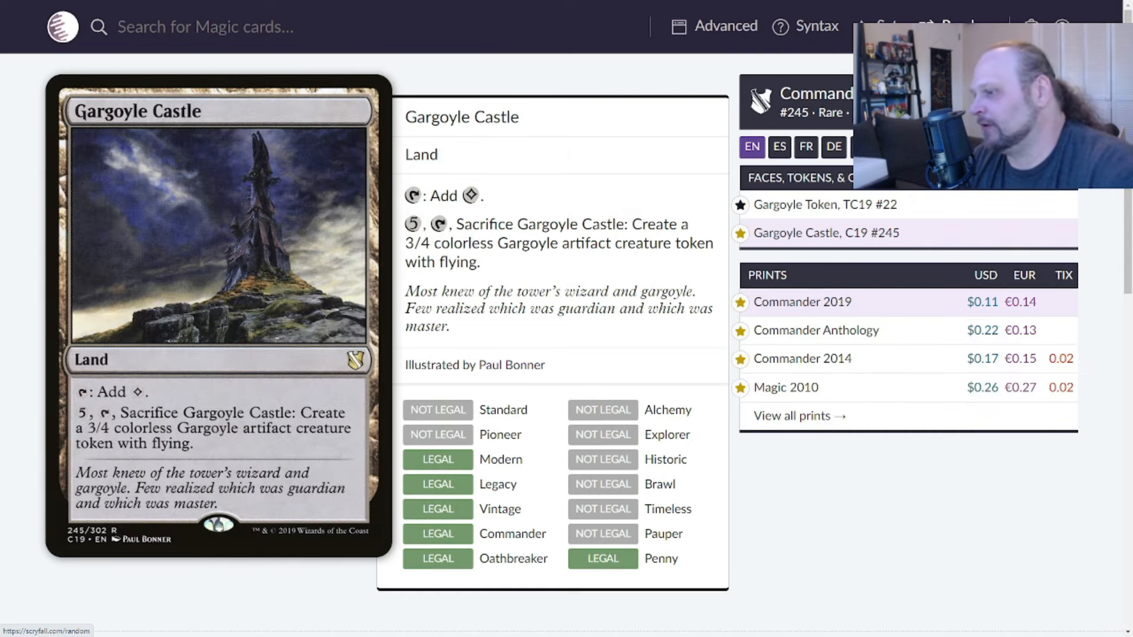
{"action": "mouse_move", "coordinate": [803, 358]}
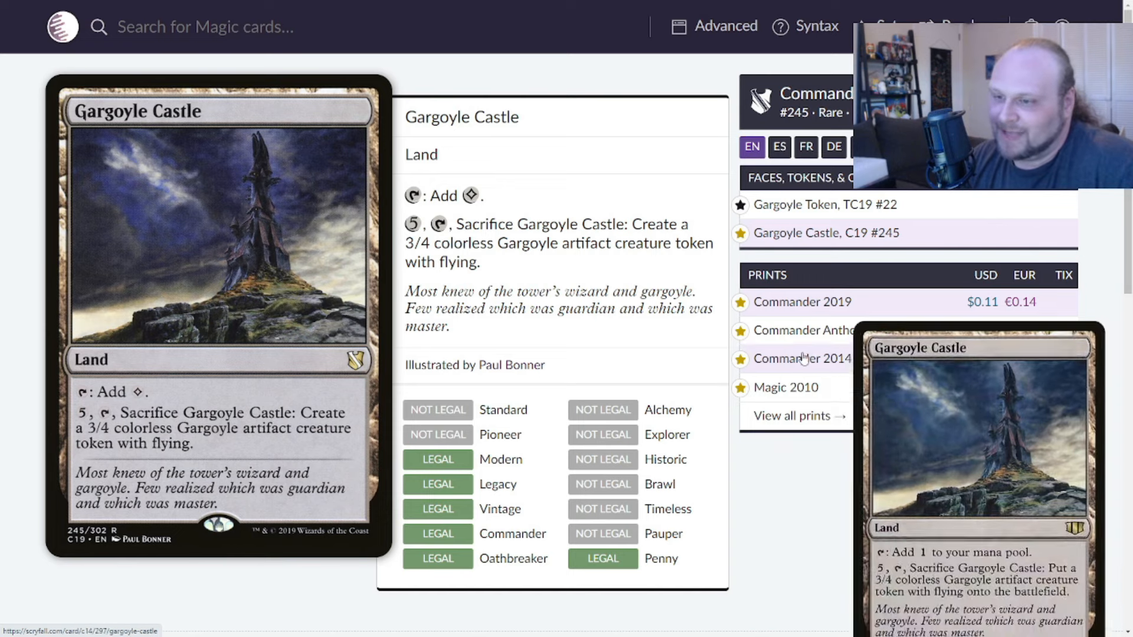
Show Gargoyle Castle's Magic 2010 printing from the Prints list
{"action": "left_click", "coordinate": [785, 387]}
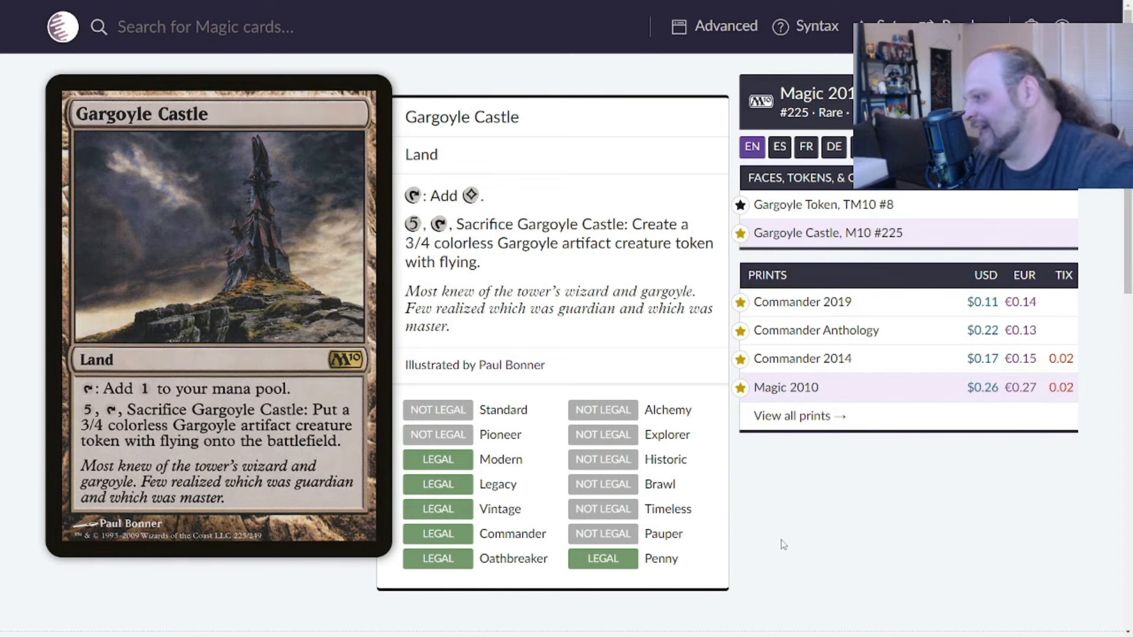